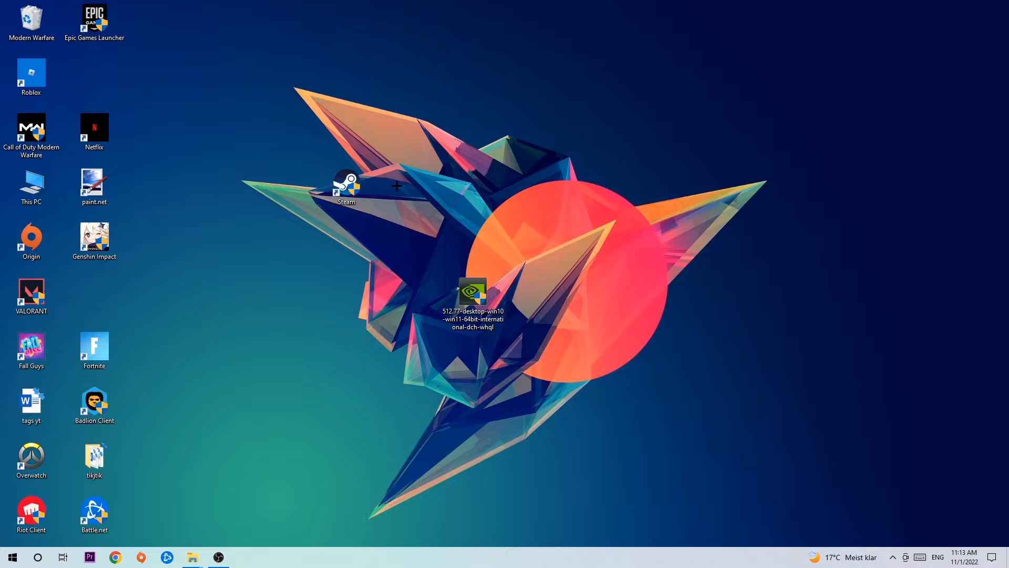
Bring up the Run dialog with cmd entered in the Open field
left_click(937, 557)
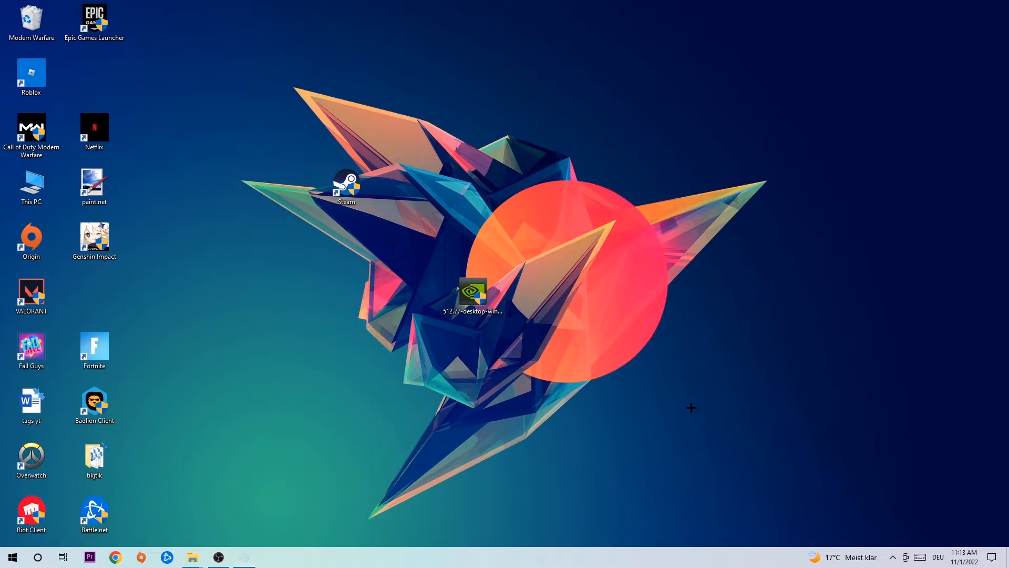
type("cmd")
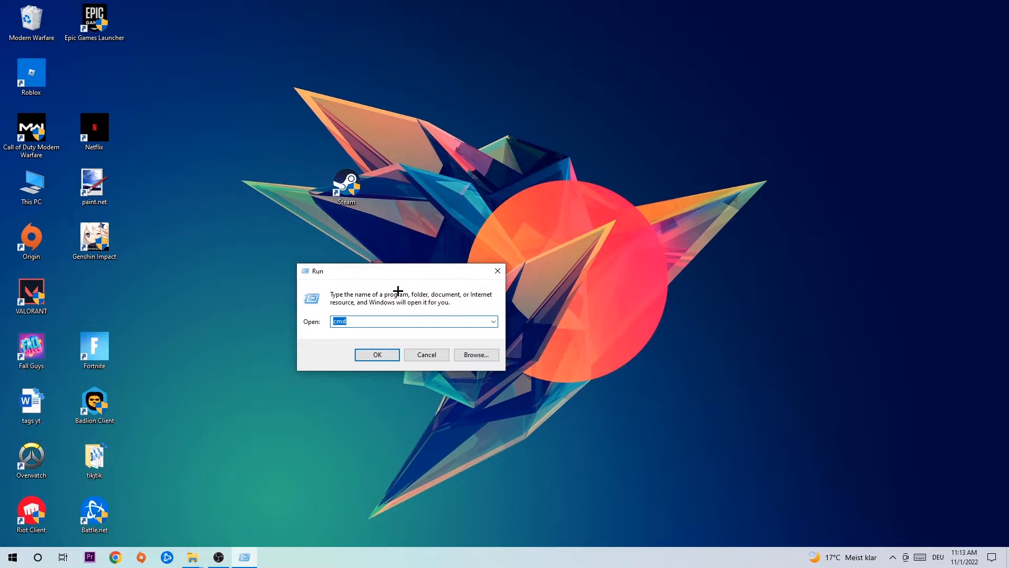
mouse_move(375, 294)
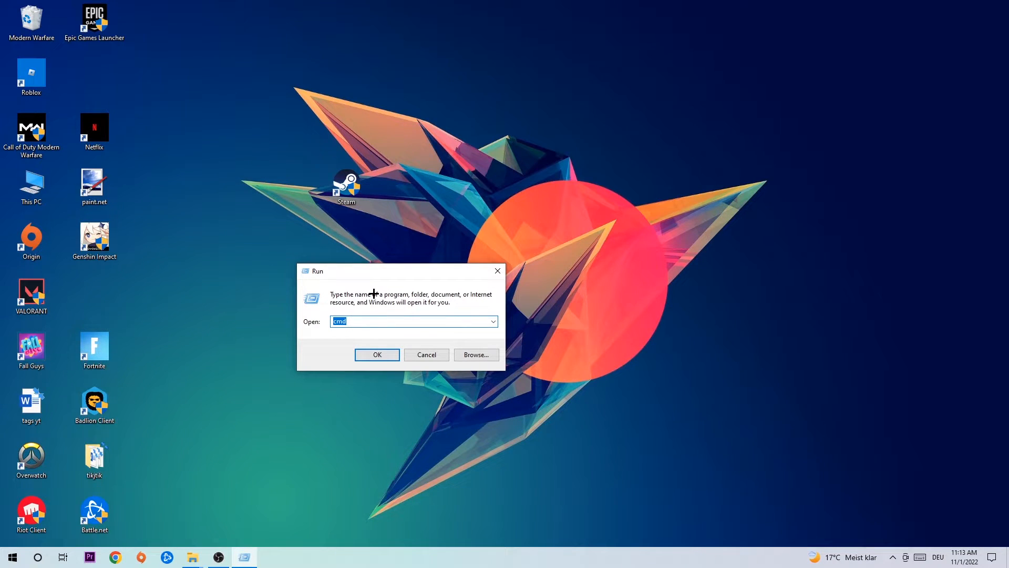
Launch a maximized Command Prompt and enter ipconfig /f at the prompt
left_click(376, 354)
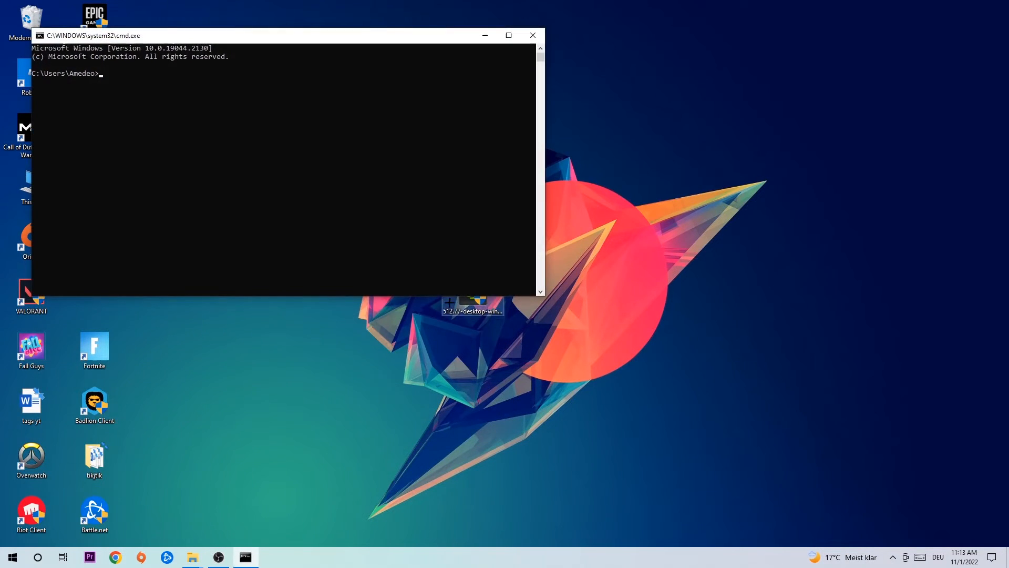
left_click(507, 36)
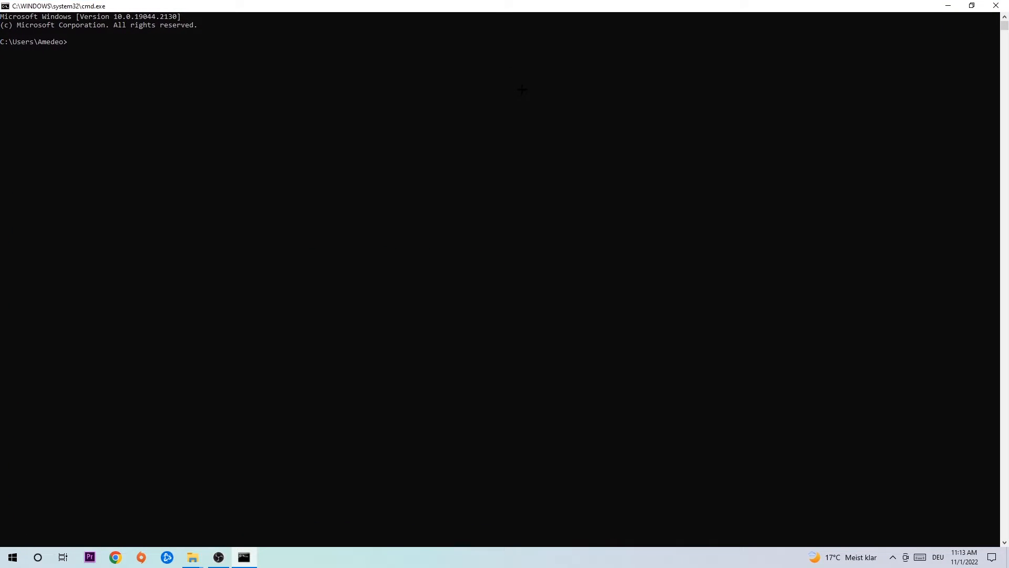
type("ip")
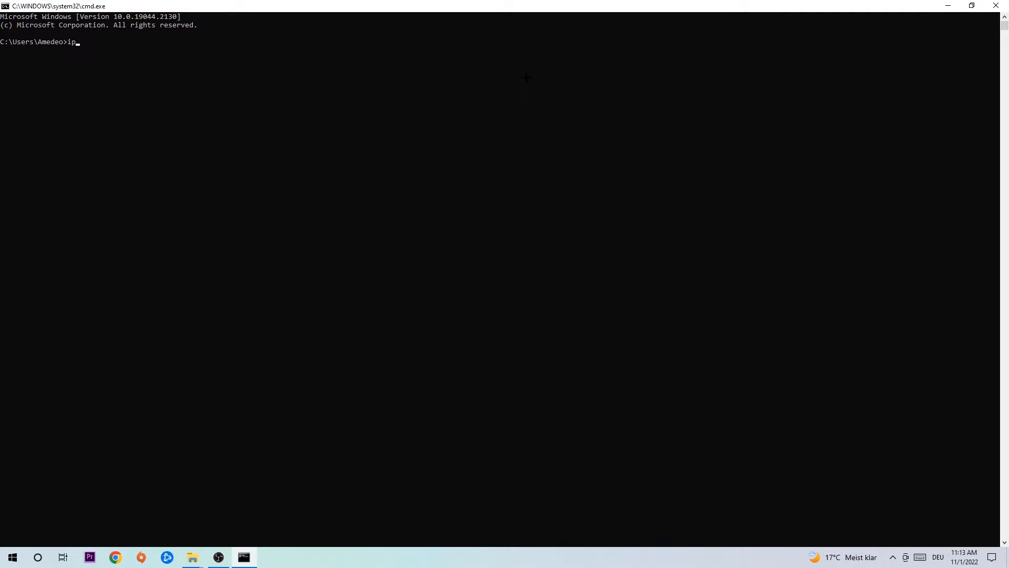
type("config")
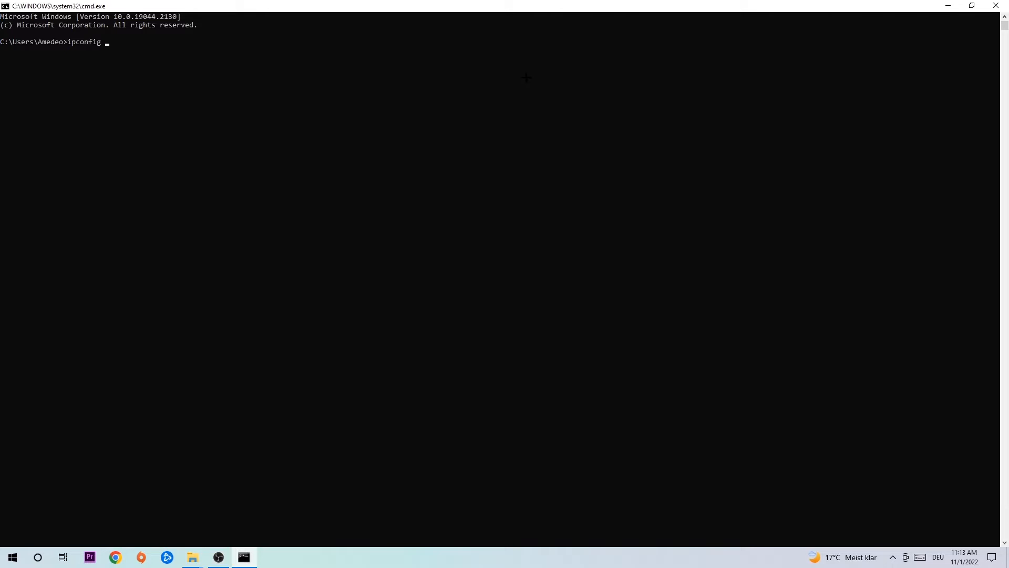
type("/f")
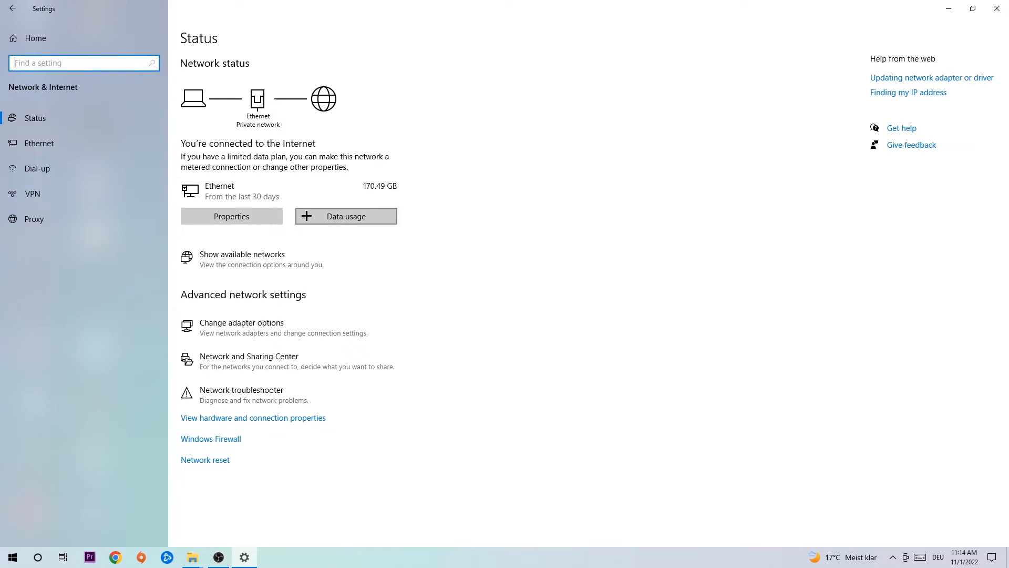
mouse_move(241, 395)
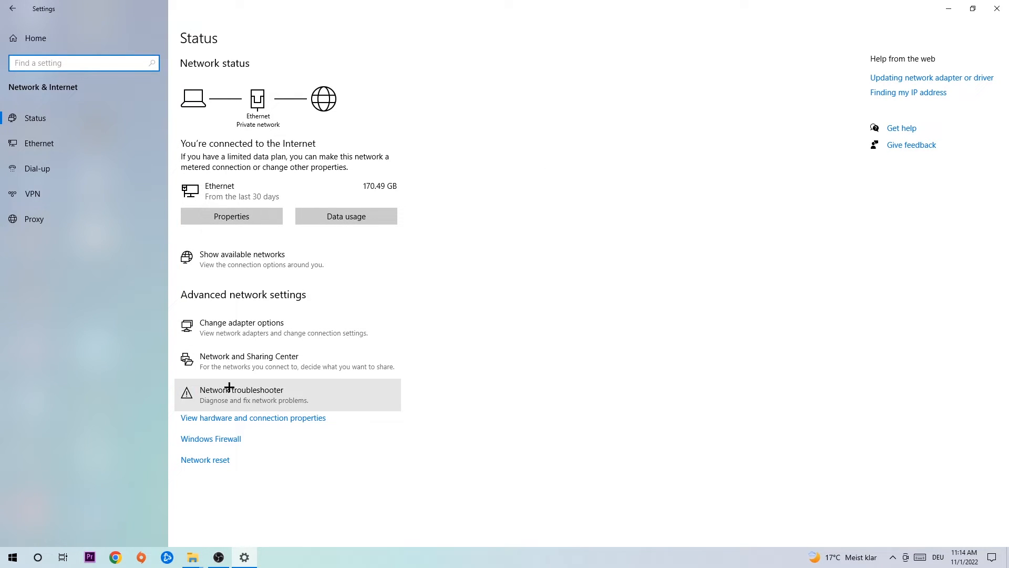
mouse_move(277, 396)
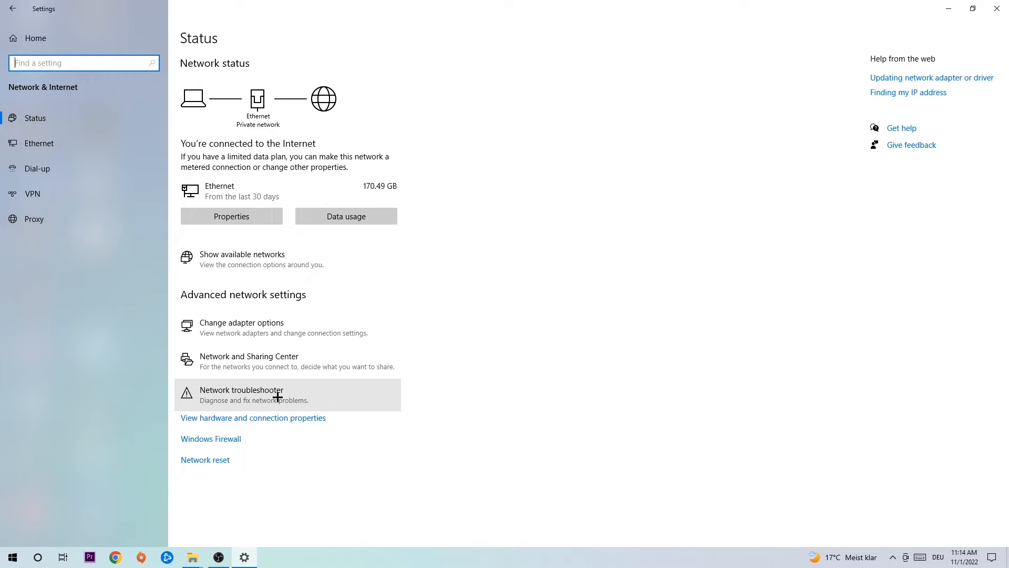
Go to the Network and Sharing Center from the Network & Internet status page
left_click(248, 356)
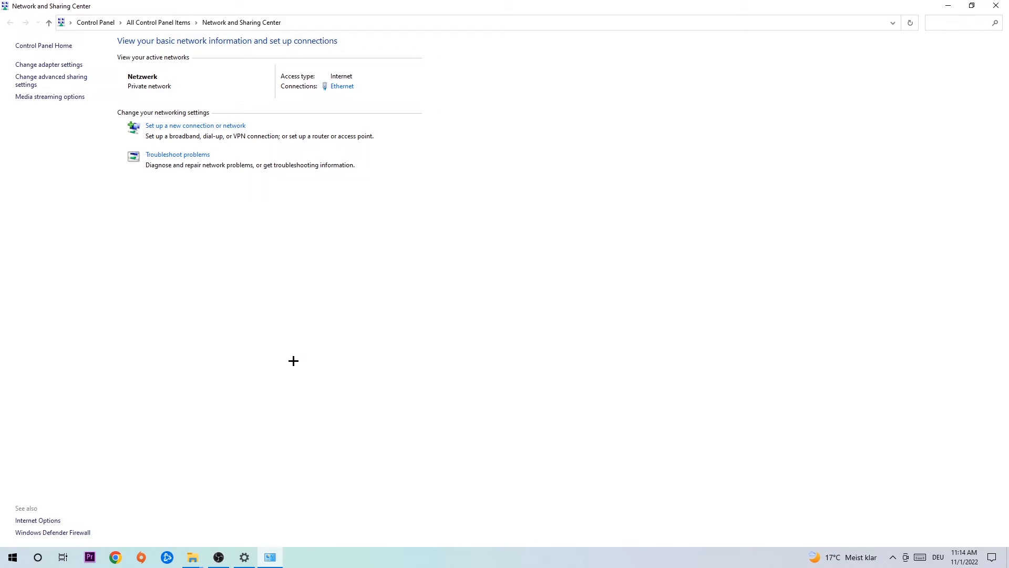
mouse_move(351, 79)
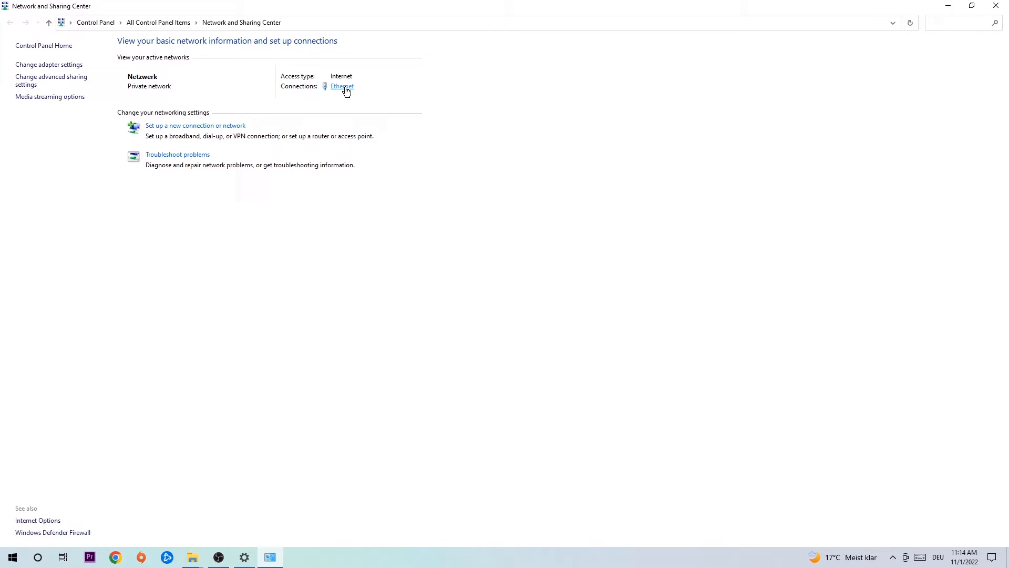
Reach the Ethernet connection's Internet Protocol Version 4 (TCP/IPv4) properties
left_click(341, 86)
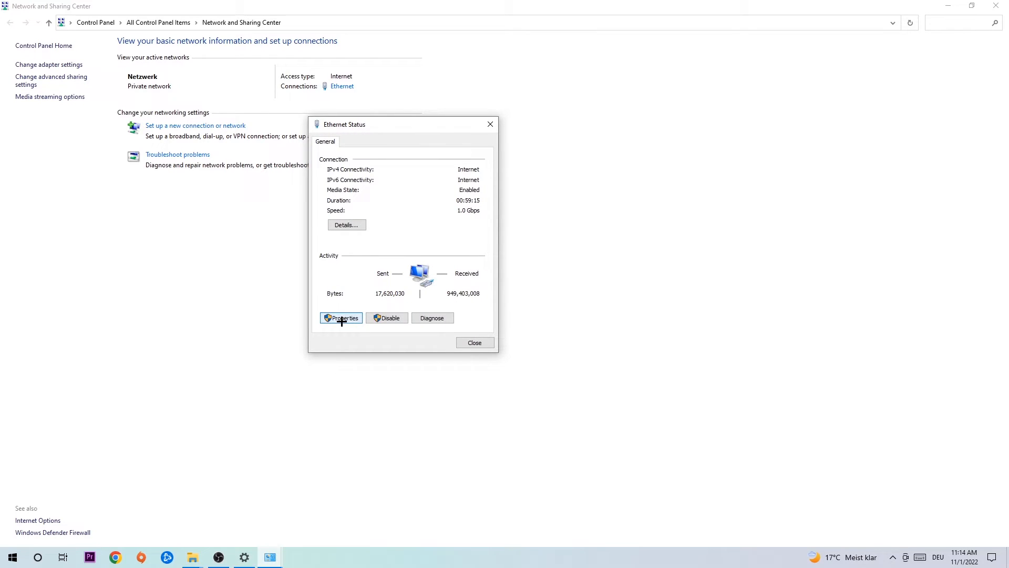
left_click(341, 318)
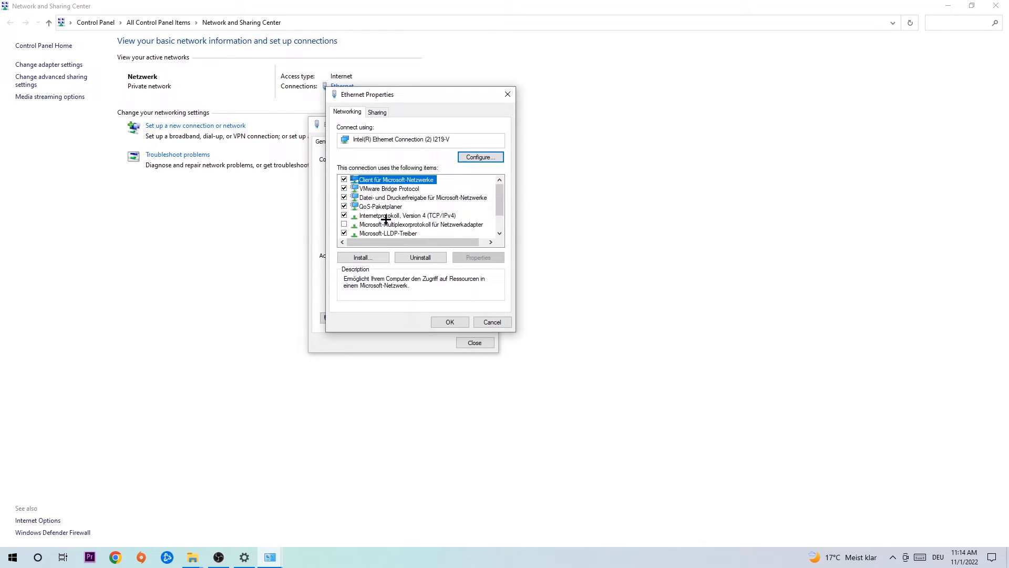
double_click(409, 215)
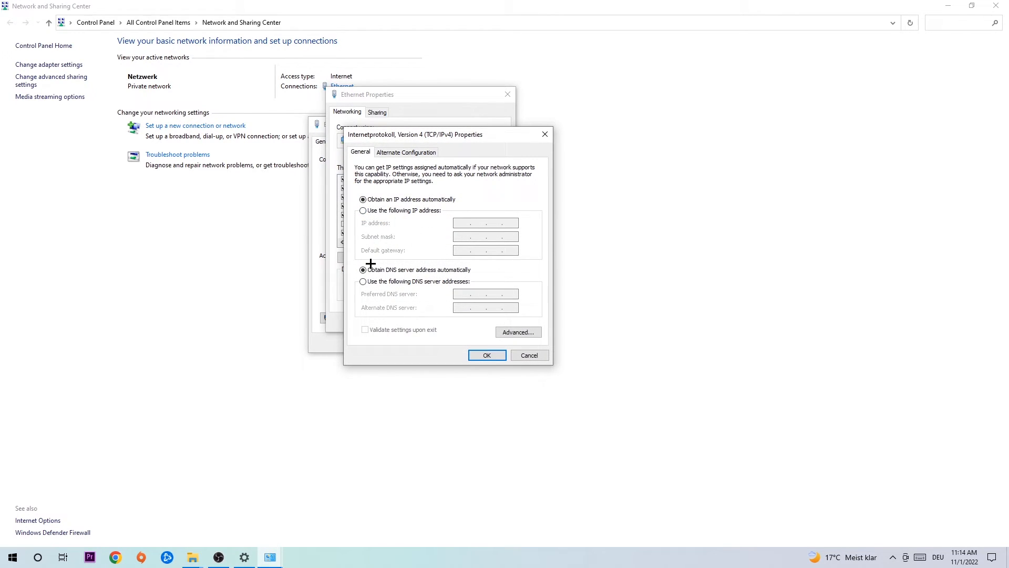
Switch IPv4 to 'Use the following DNS server addresses' and confirm with OK
left_click(363, 282)
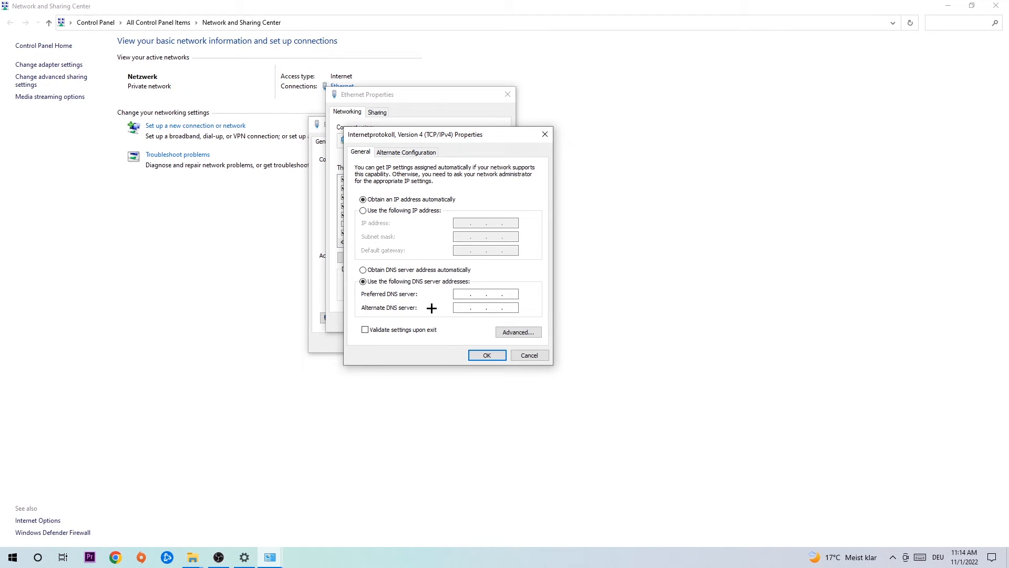
left_click(470, 293)
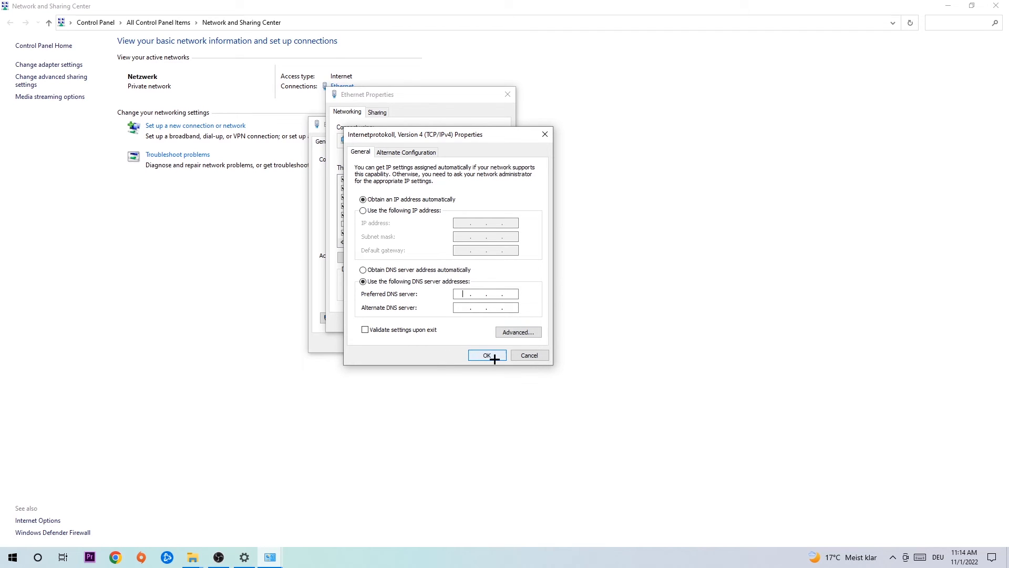
left_click(487, 354)
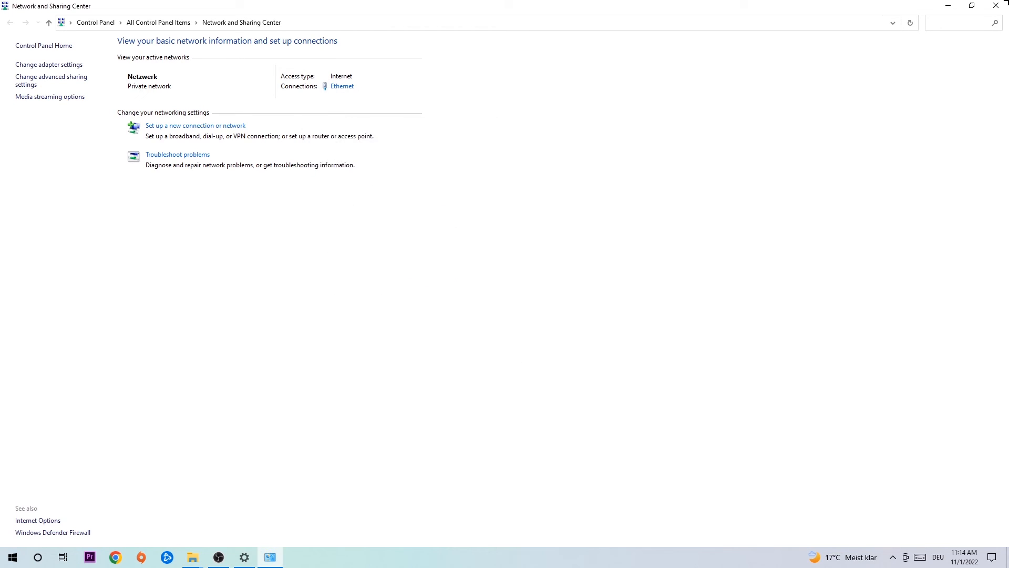